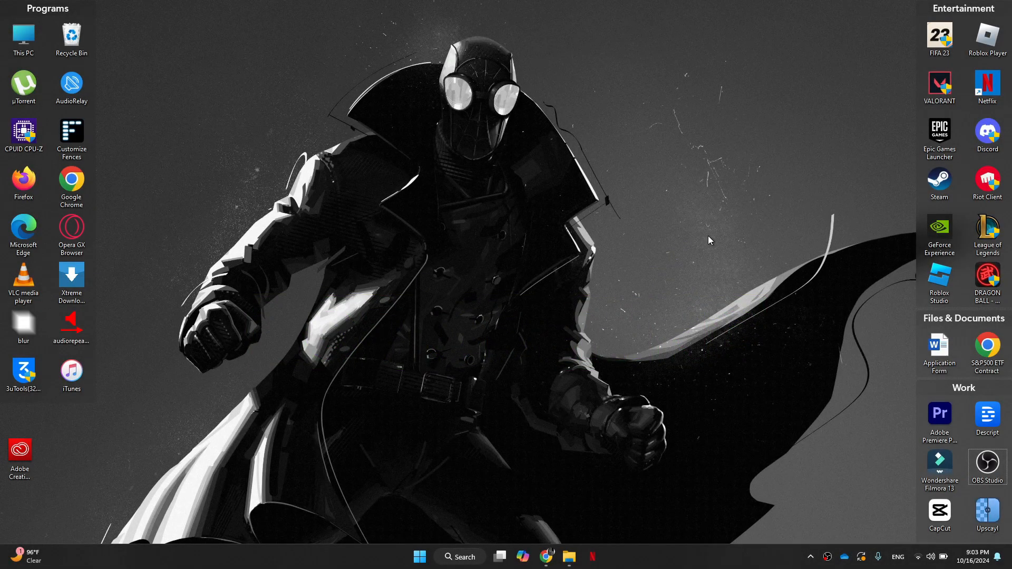
pyautogui.moveTo(721, 269)
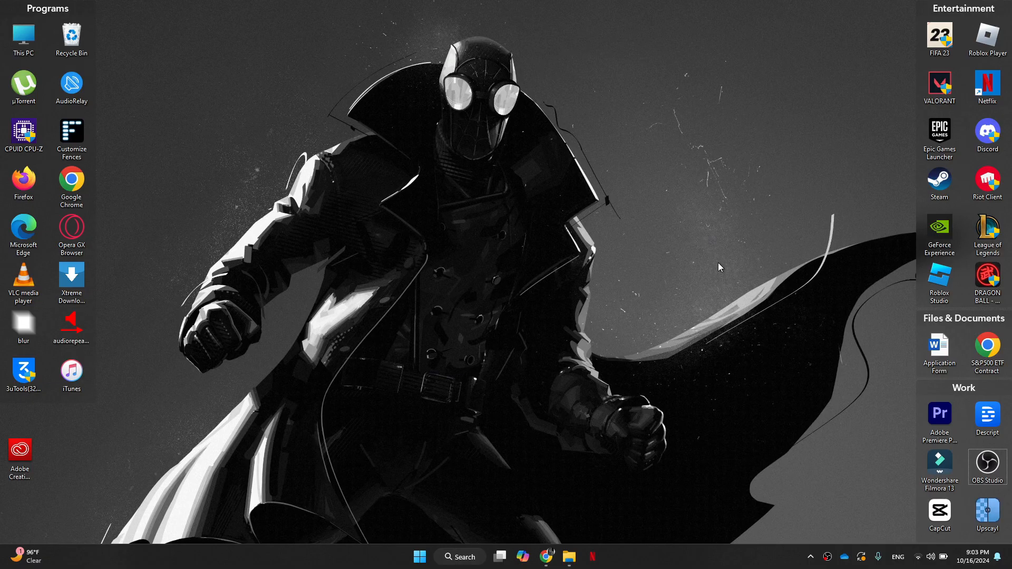
# Expand the taskbar system tray to reveal the hidden background app icons.
pyautogui.click(811, 557)
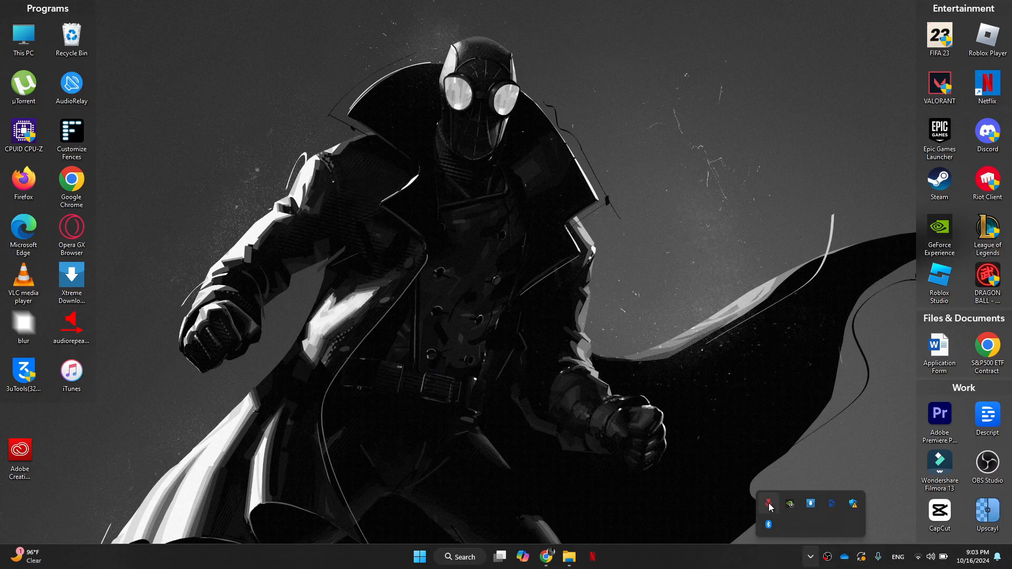
pyautogui.click(769, 504)
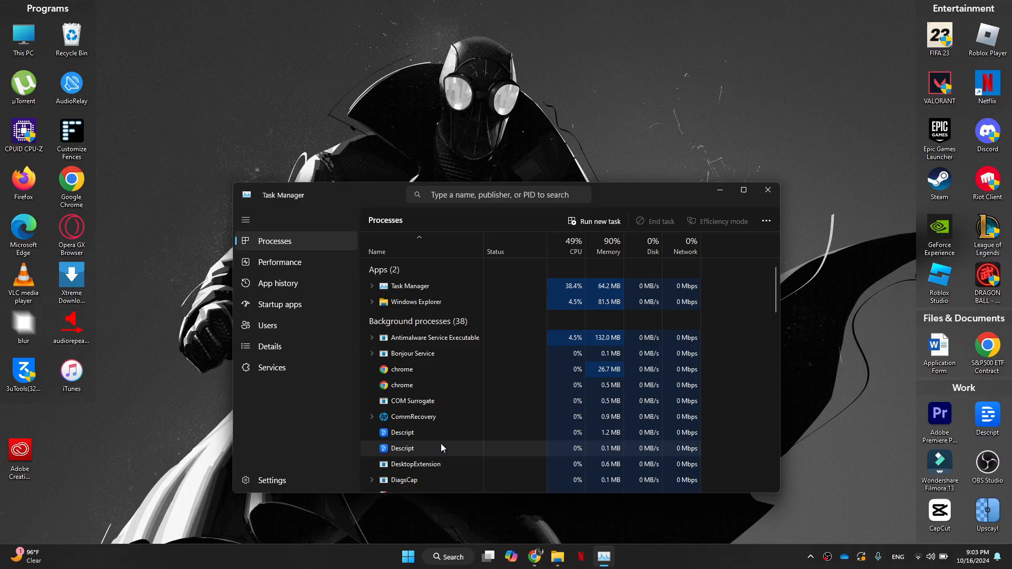
pyautogui.click(270, 346)
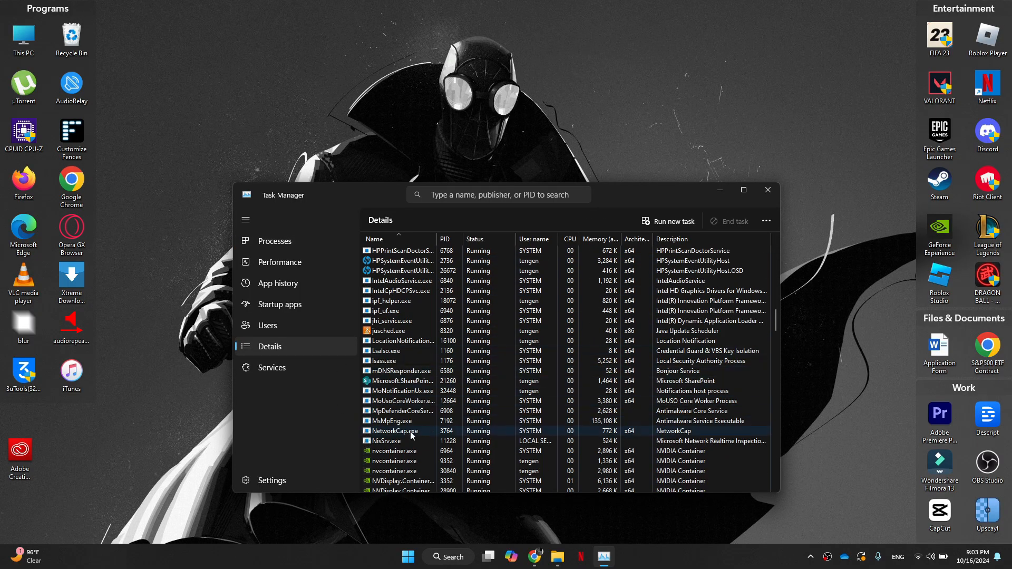
pyautogui.click(386, 350)
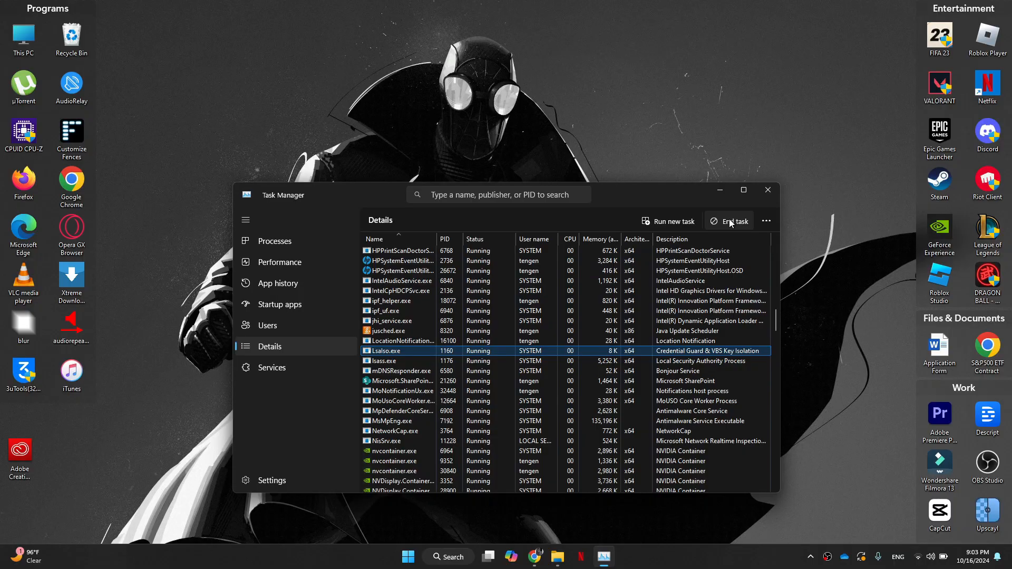
pyautogui.click(728, 221)
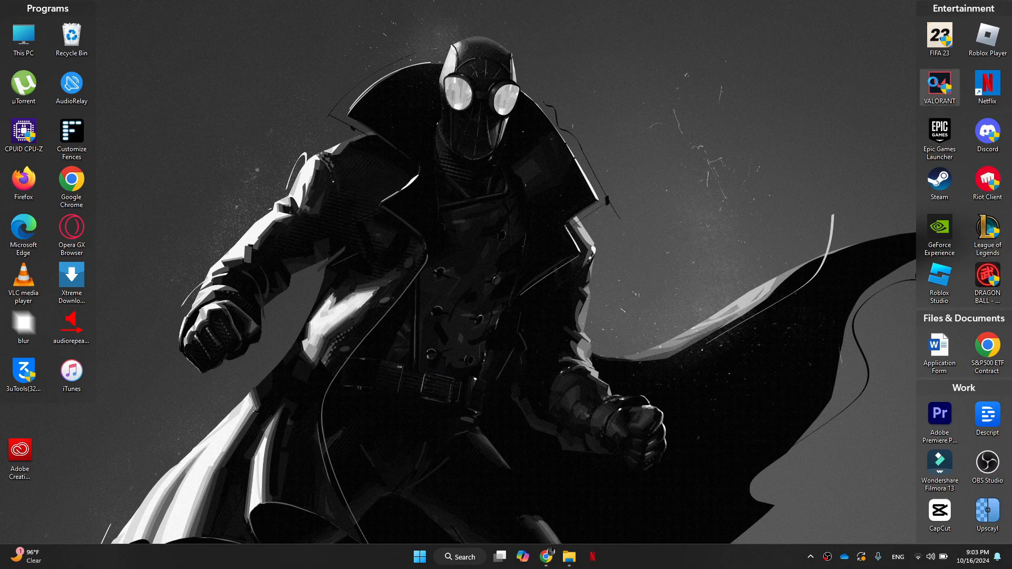
pyautogui.moveTo(839, 173)
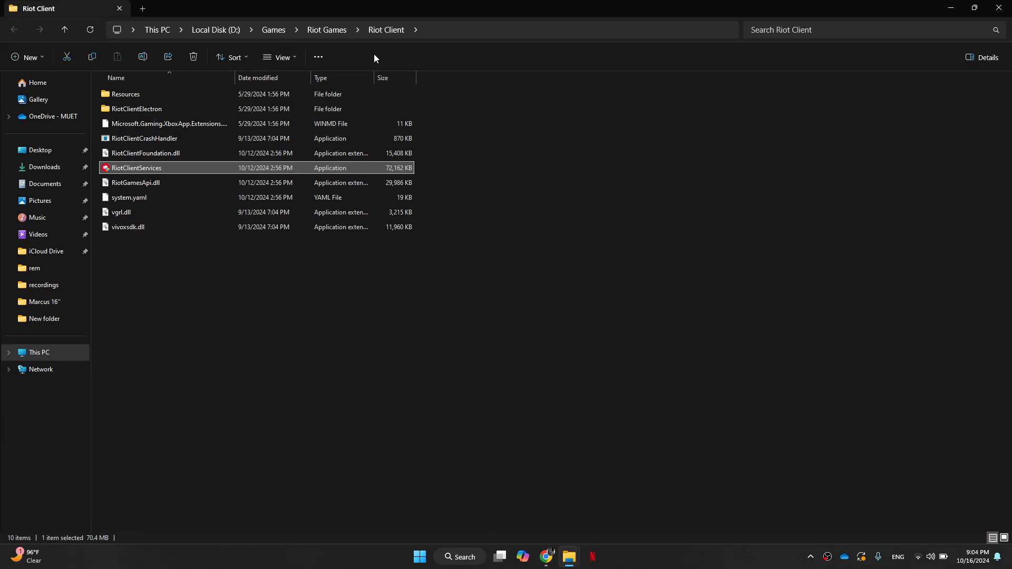
# Go to VALORANT's live\ShooterGame\Binaries folder on D: and open Win64.
pyautogui.click(326, 30)
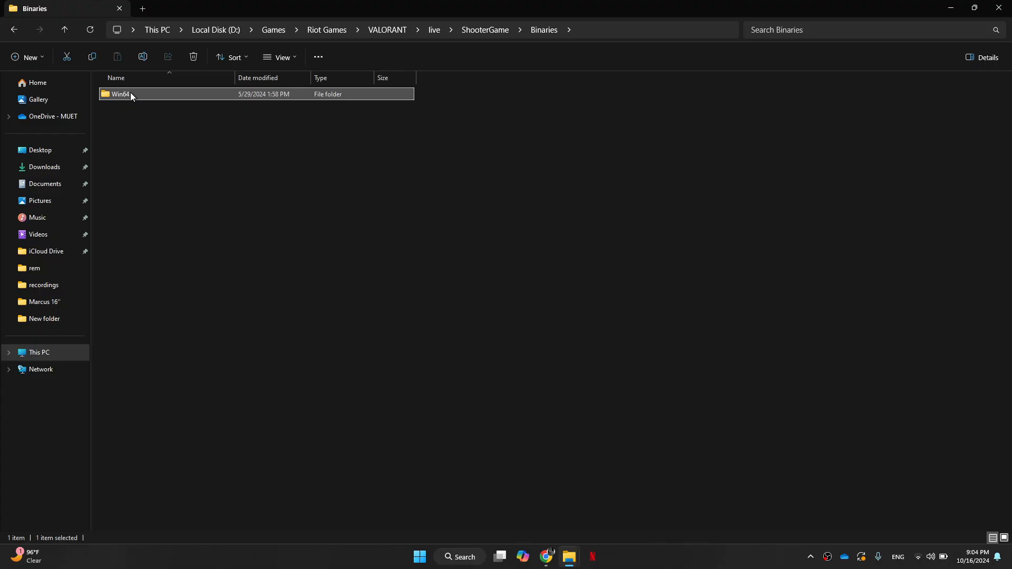
pyautogui.doubleClick(120, 94)
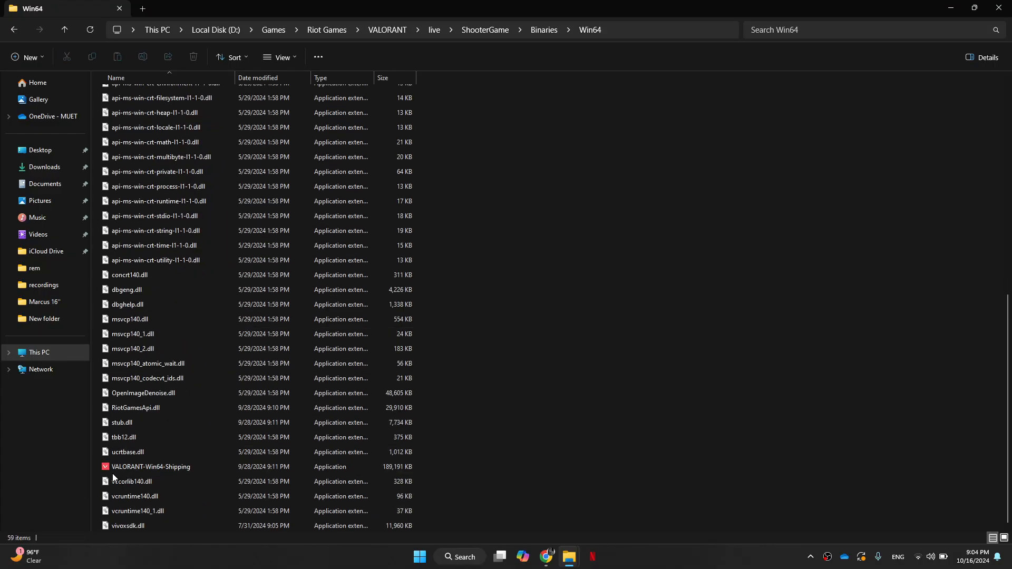
# Disable fullscreen optimizations for VALORANT-Win64-Shipping in its Compatibility properties, leaving admin mode off.
pyautogui.click(150, 467)
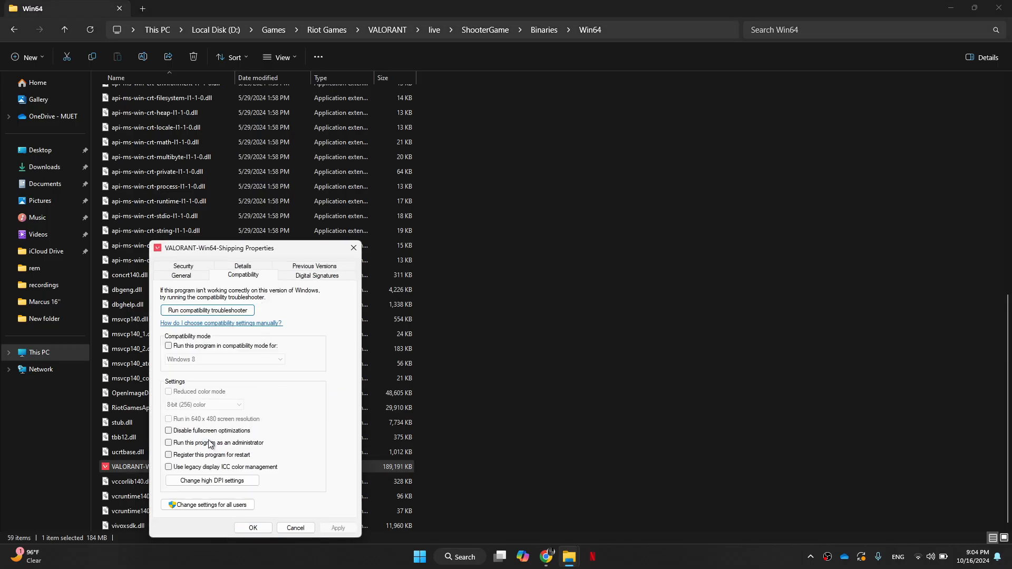
pyautogui.click(169, 431)
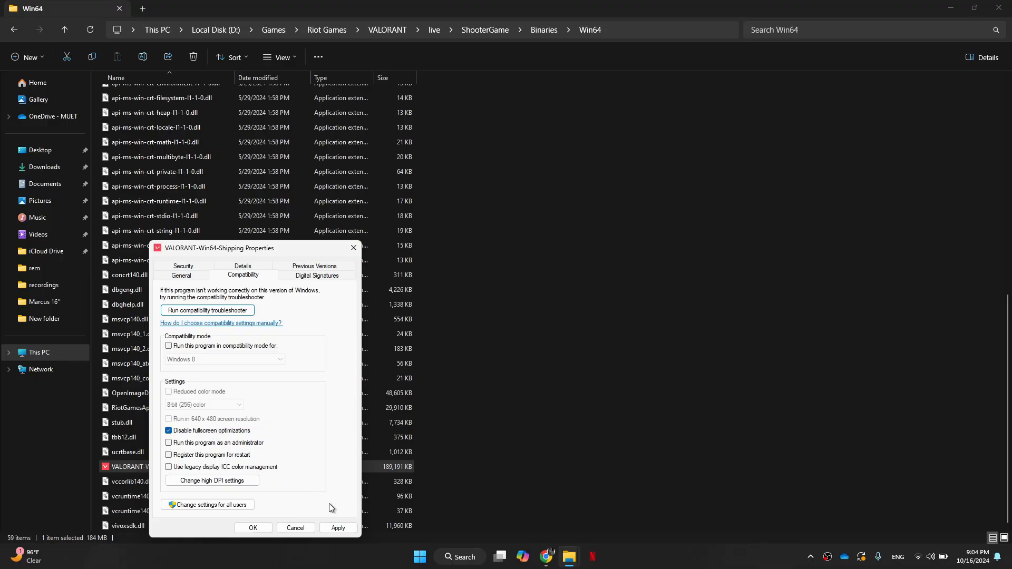
pyautogui.click(253, 527)
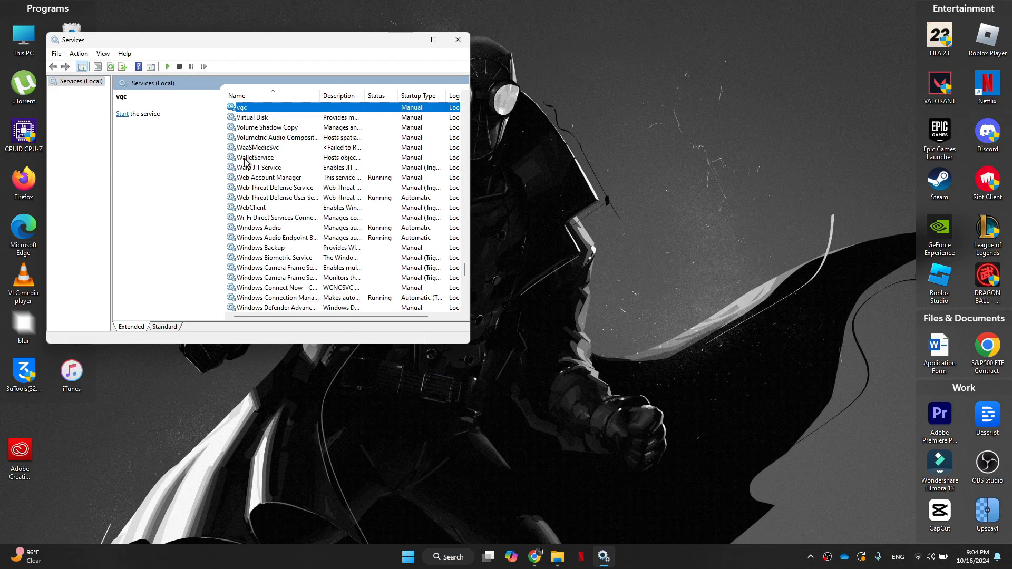
pyautogui.moveTo(291, 110)
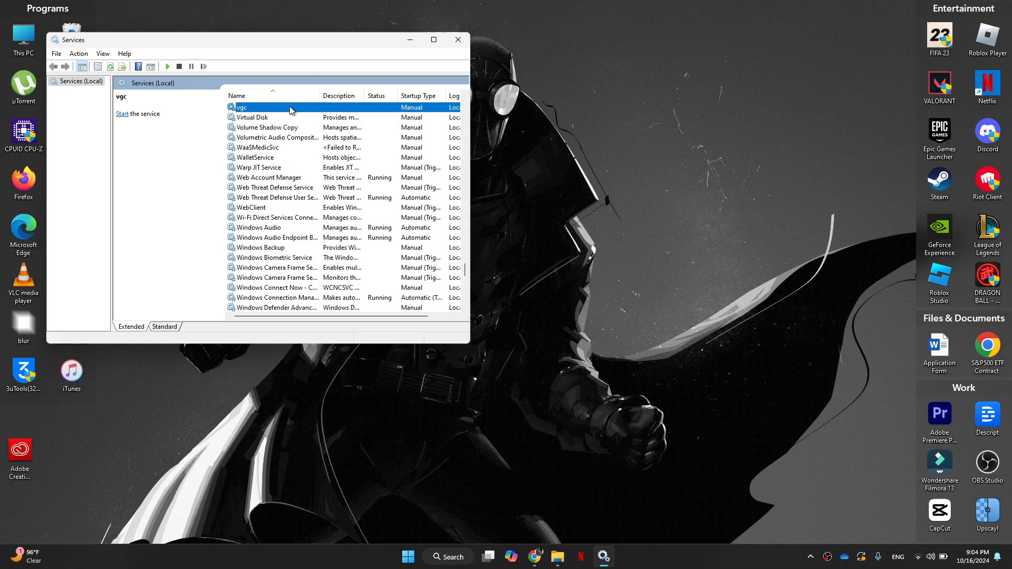
# Set the vgc service's startup type to Automatic, start it, and close its properties.
pyautogui.doubleClick(243, 107)
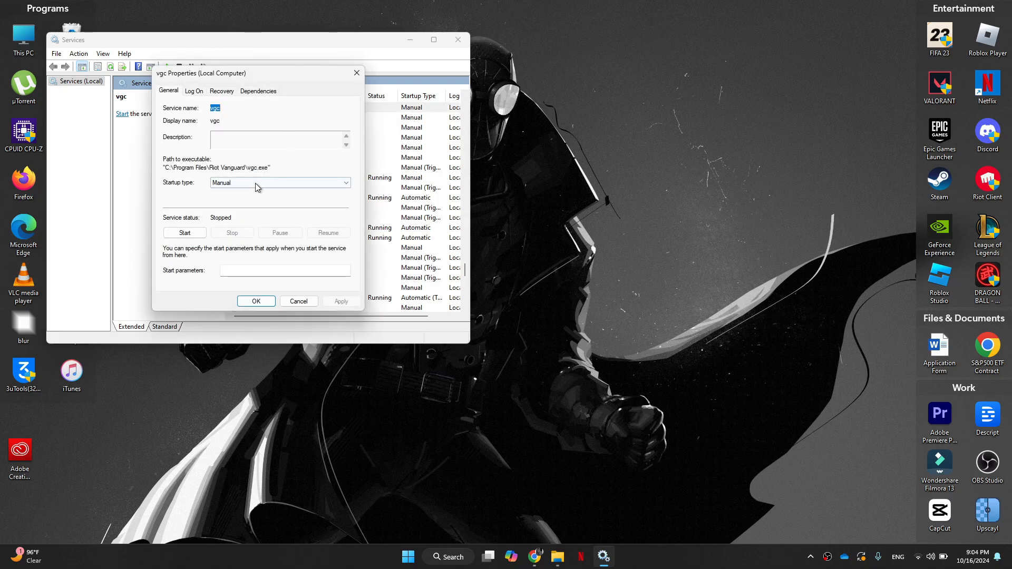
pyautogui.click(279, 182)
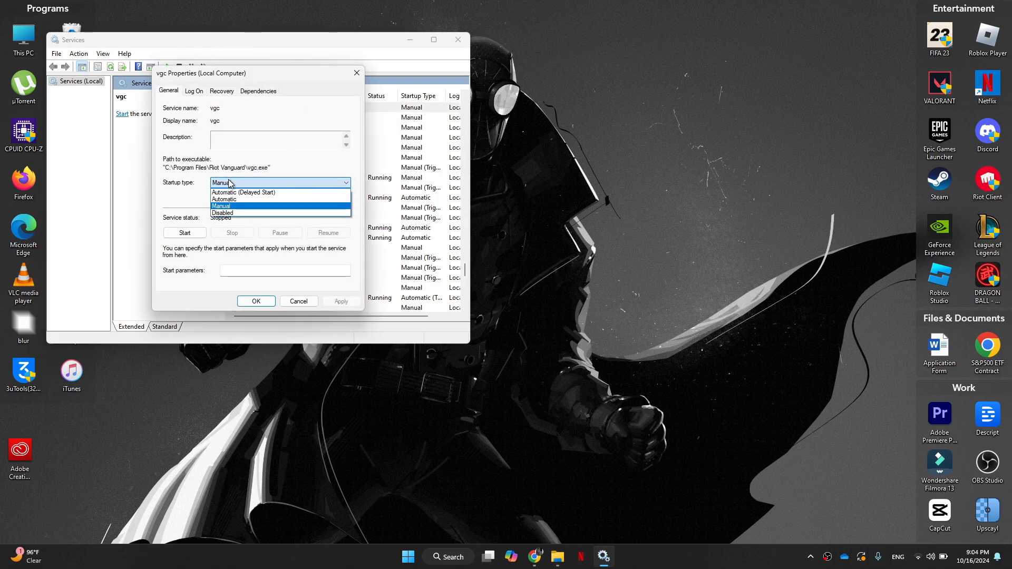
pyautogui.click(223, 199)
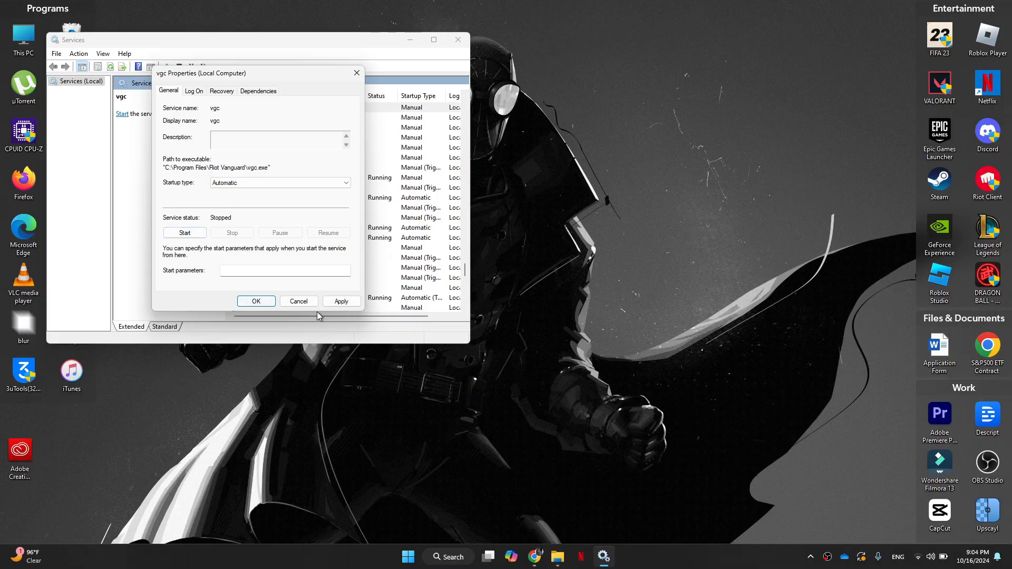
pyautogui.click(185, 233)
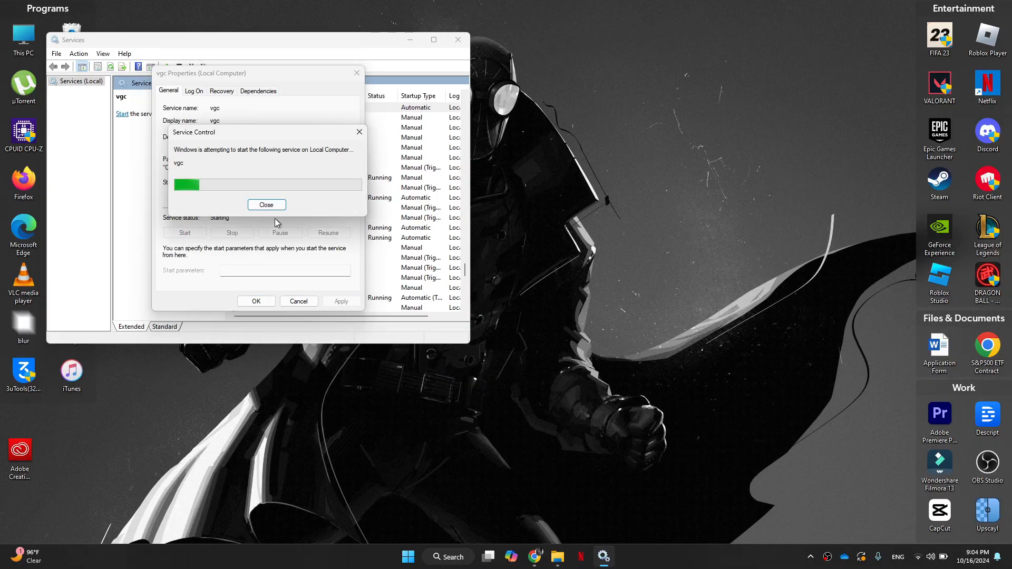
pyautogui.click(266, 205)
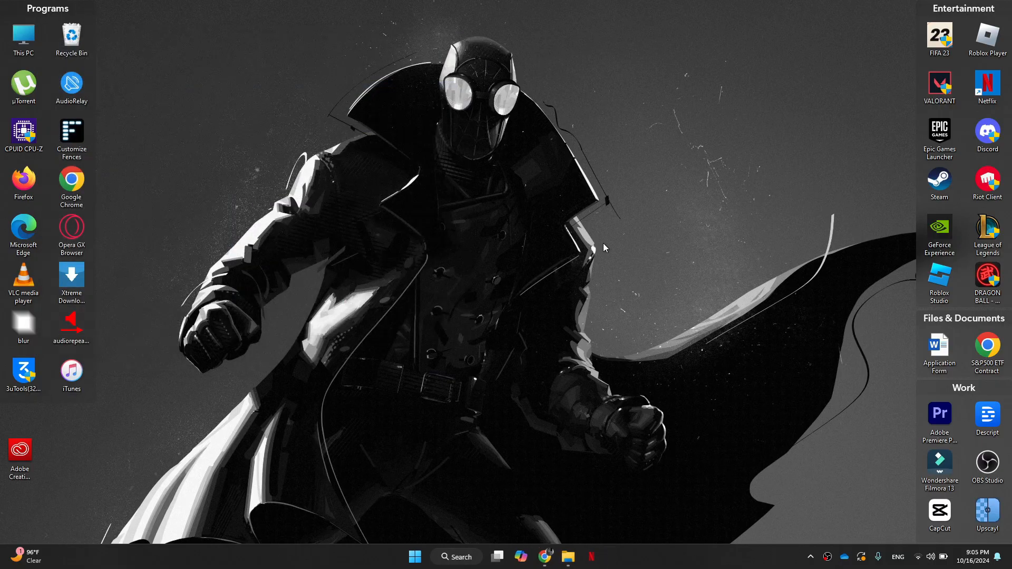
# Confirm vgc is checked among System Configuration's startup services and close with OK.
pyautogui.click(460, 557)
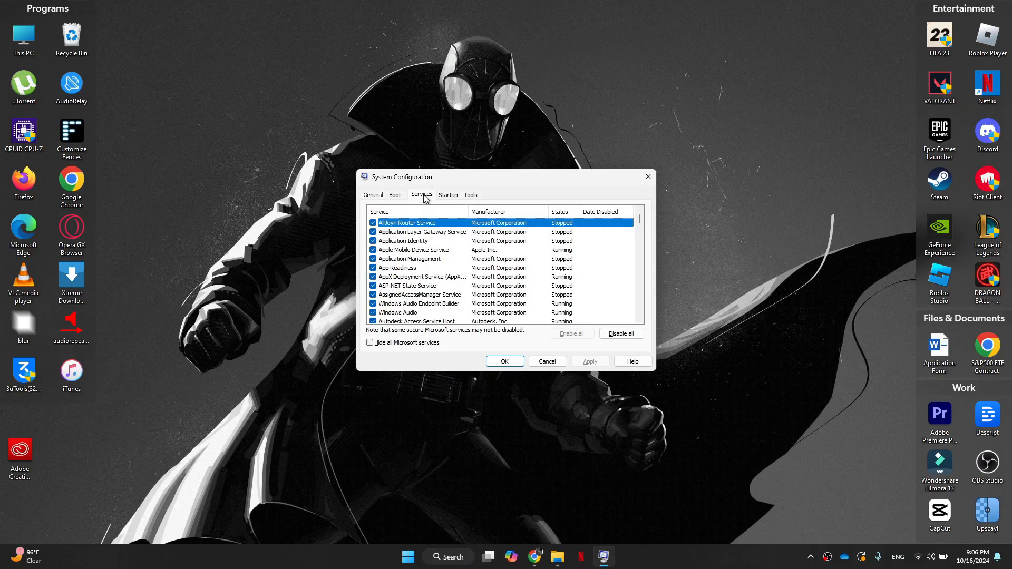
pyautogui.scroll(-3)
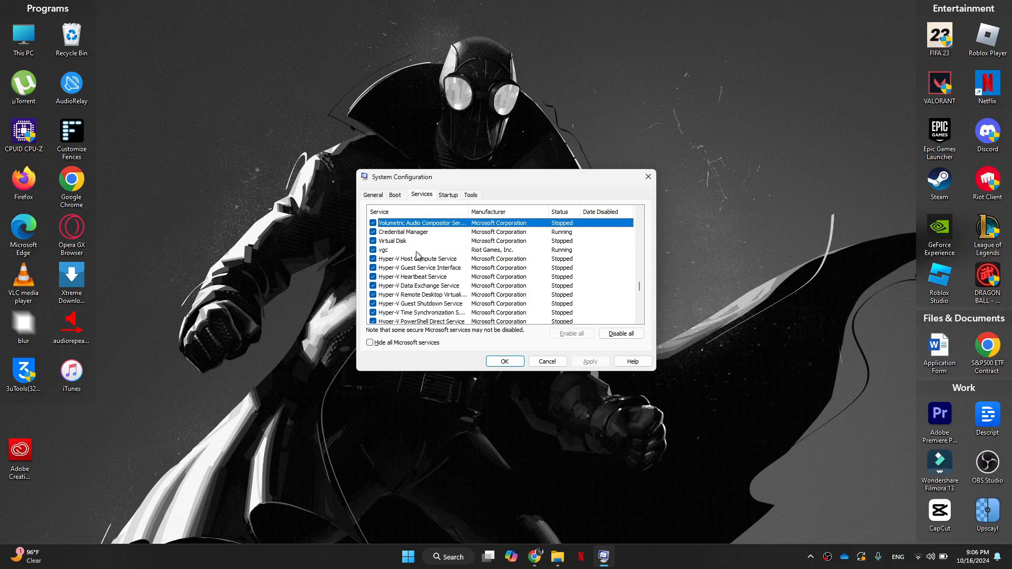
pyautogui.click(440, 249)
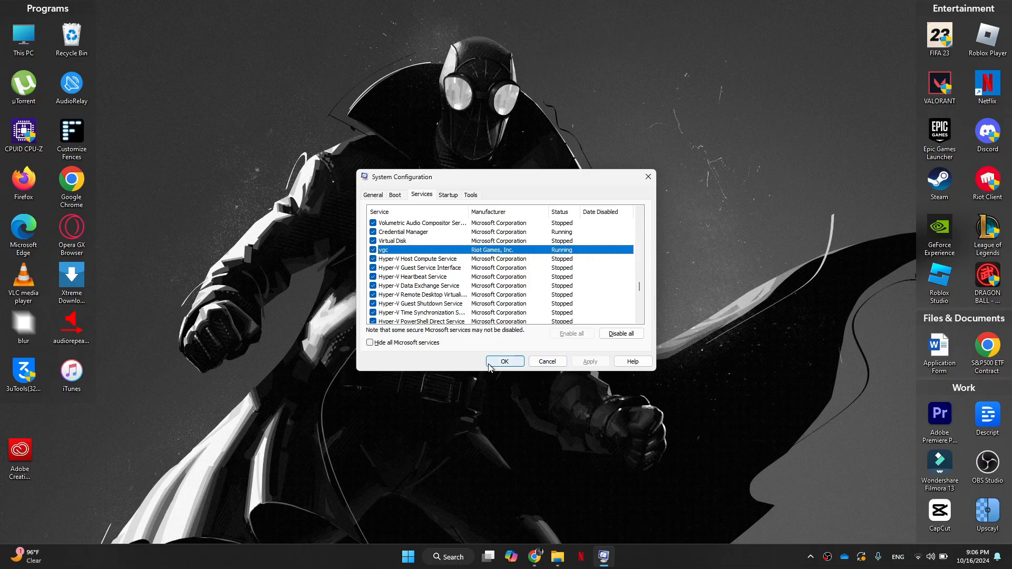
pyautogui.click(505, 361)
pyautogui.write('%')
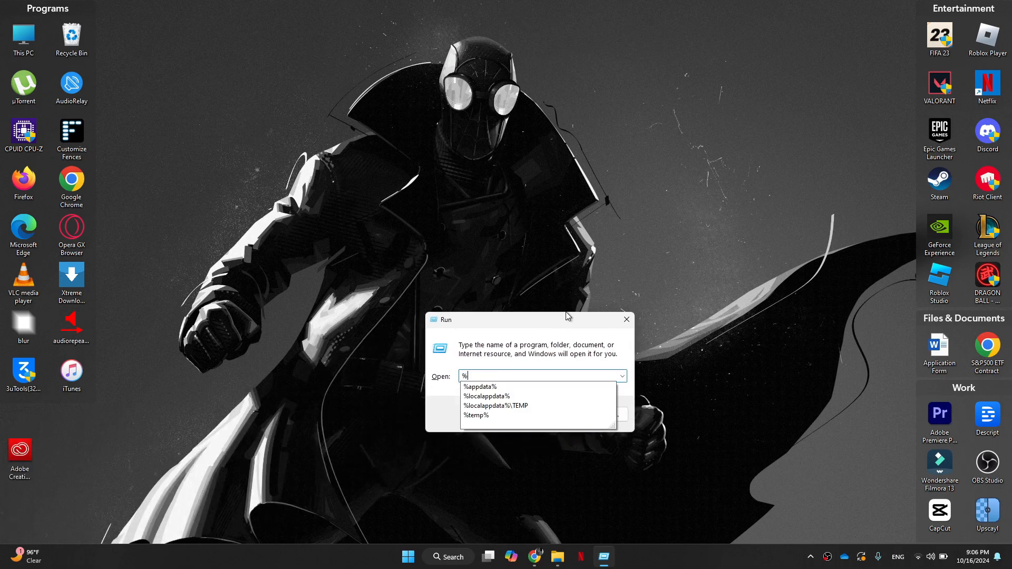
# Open %appdata% from the Run box, then move up to the AppData folder.
pyautogui.click(479, 386)
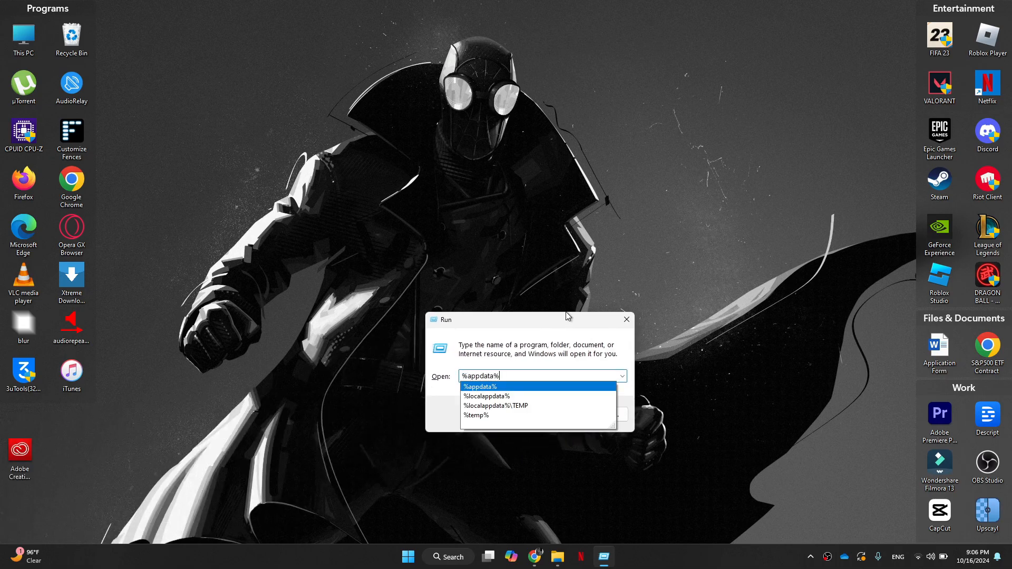
pyautogui.press('Enter')
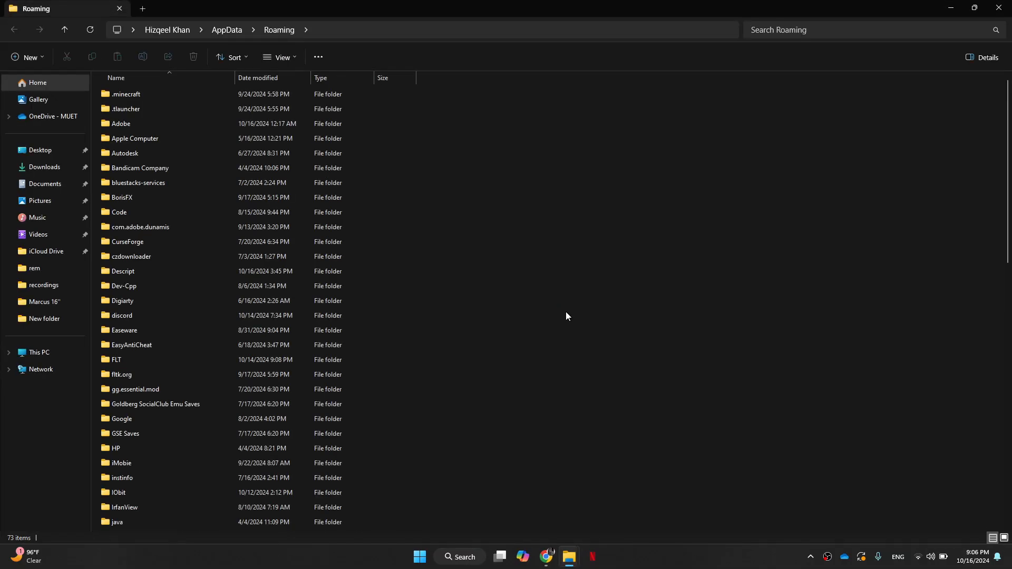
pyautogui.click(226, 29)
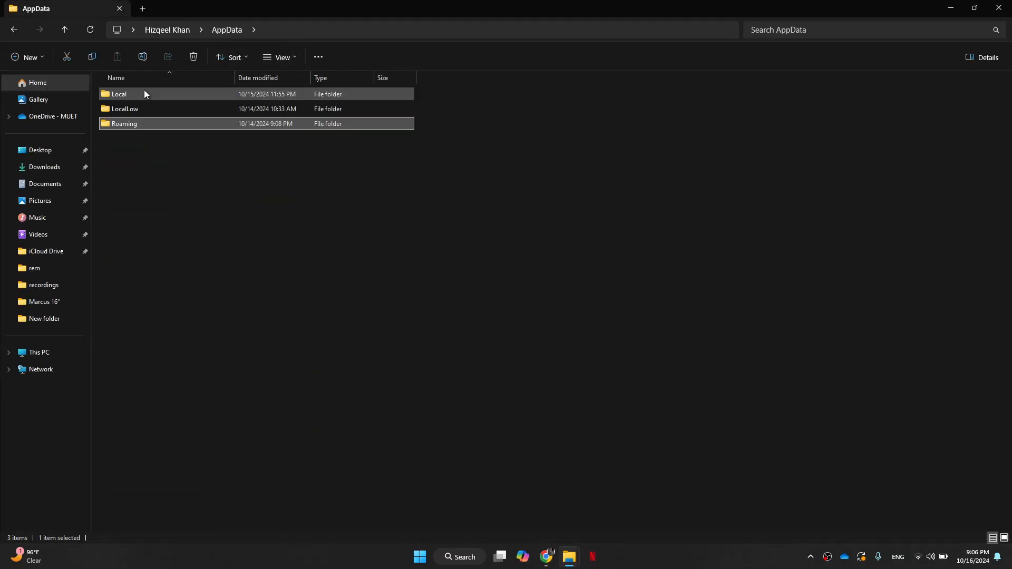
# Browse to Local\Riot Games\Riot Client\Data and select RiotGamesPrivateSettings.yaml.
pyautogui.doubleClick(119, 94)
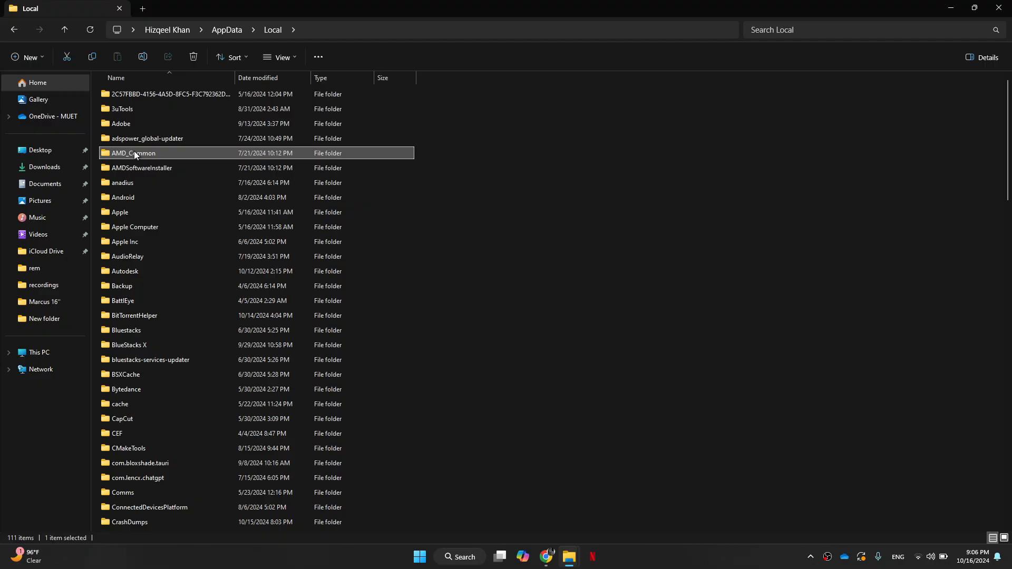
pyautogui.doubleClick(134, 153)
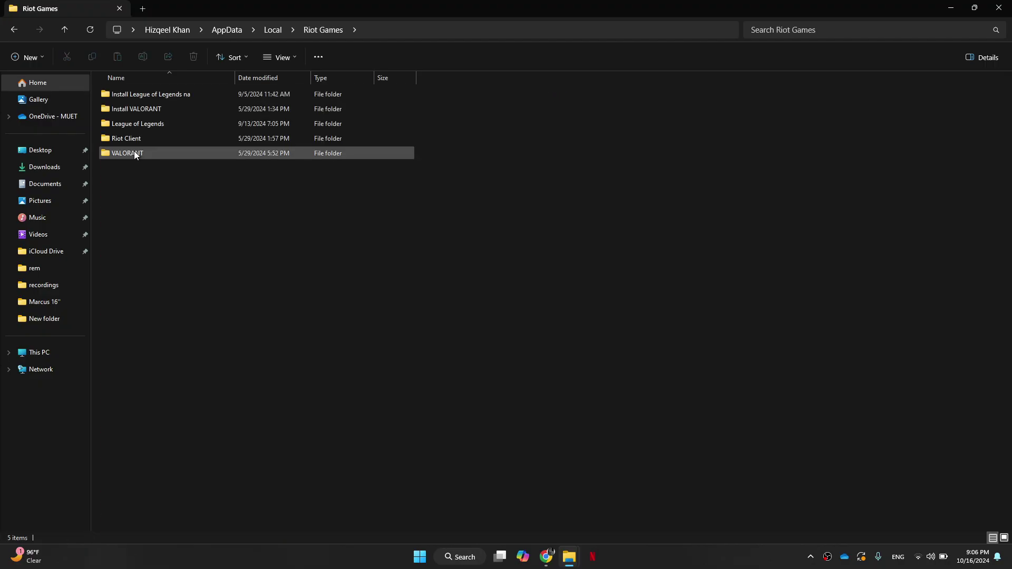
pyautogui.doubleClick(129, 138)
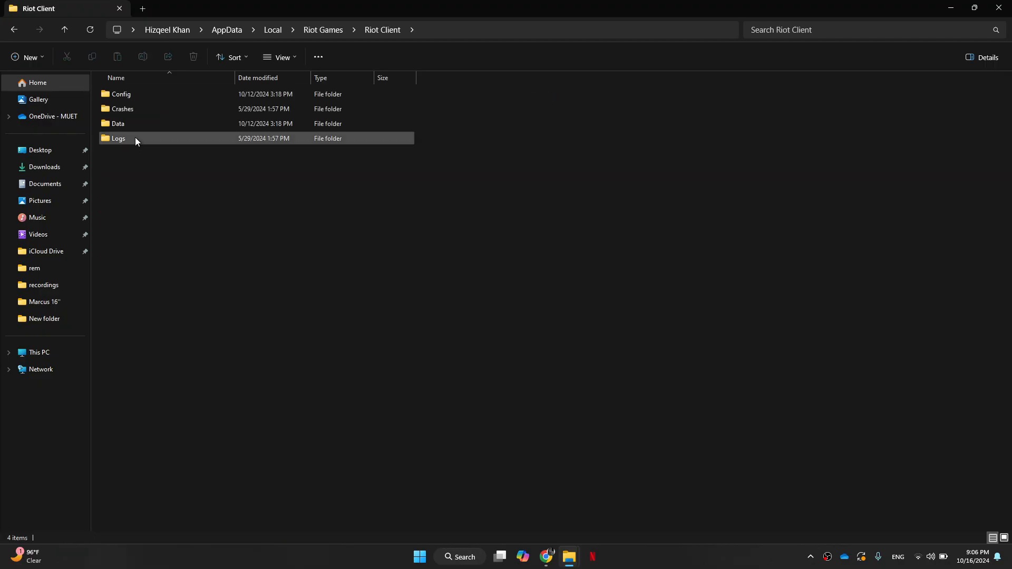
pyautogui.doubleClick(118, 123)
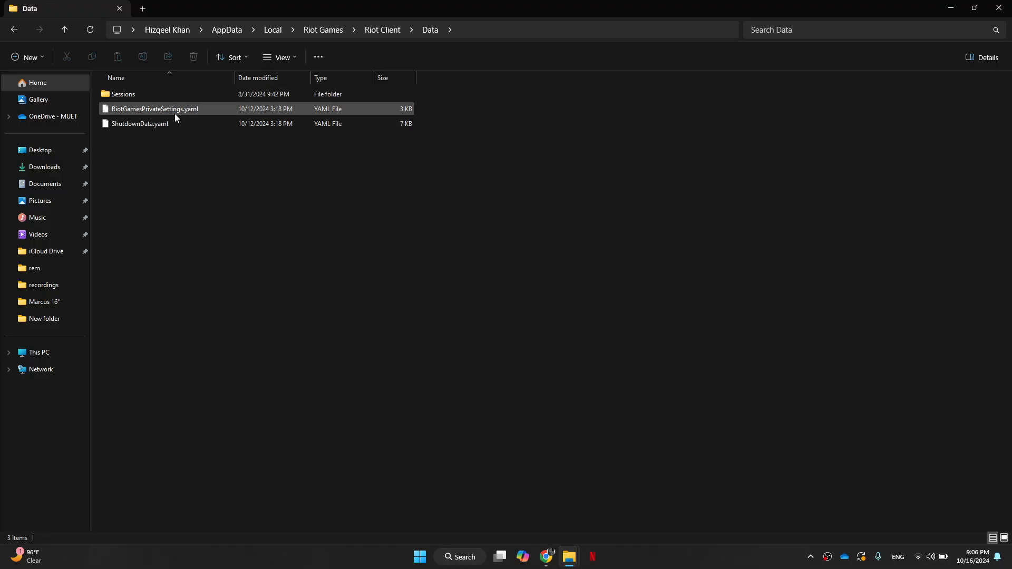
pyautogui.click(154, 108)
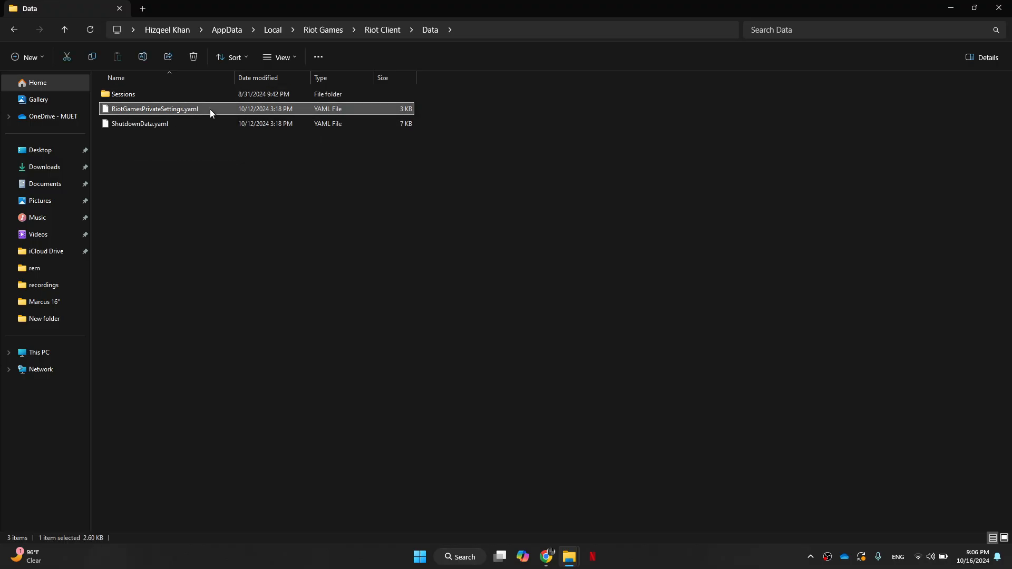
# Rename RiotGamesPrivateSettings.yaml to RiotGamesPrivateSettings.yaml.1, accepting the extension change warning.
pyautogui.rightClick(155, 109)
pyautogui.write('.1')
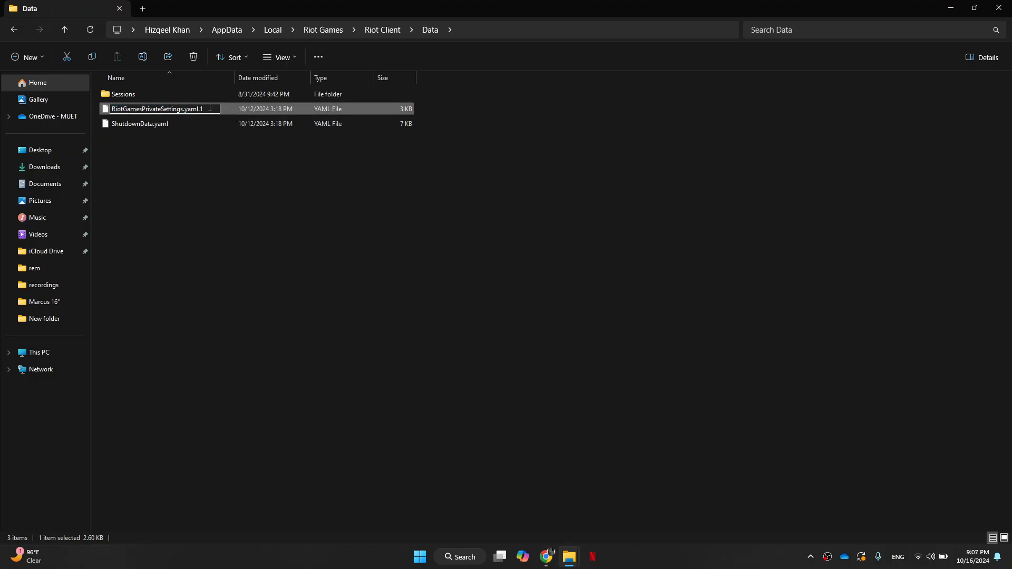
pyautogui.press('Enter')
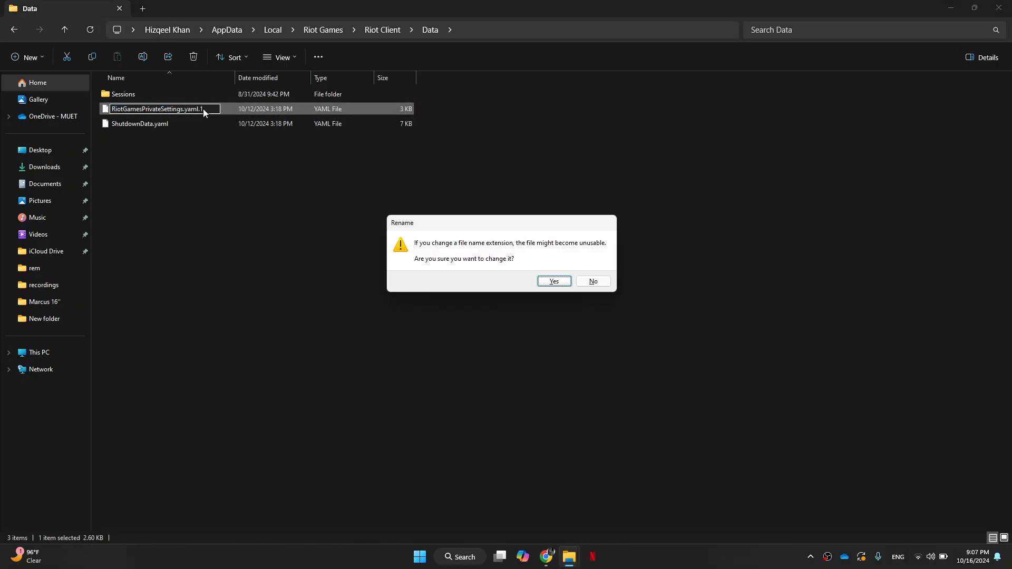
pyautogui.click(460, 557)
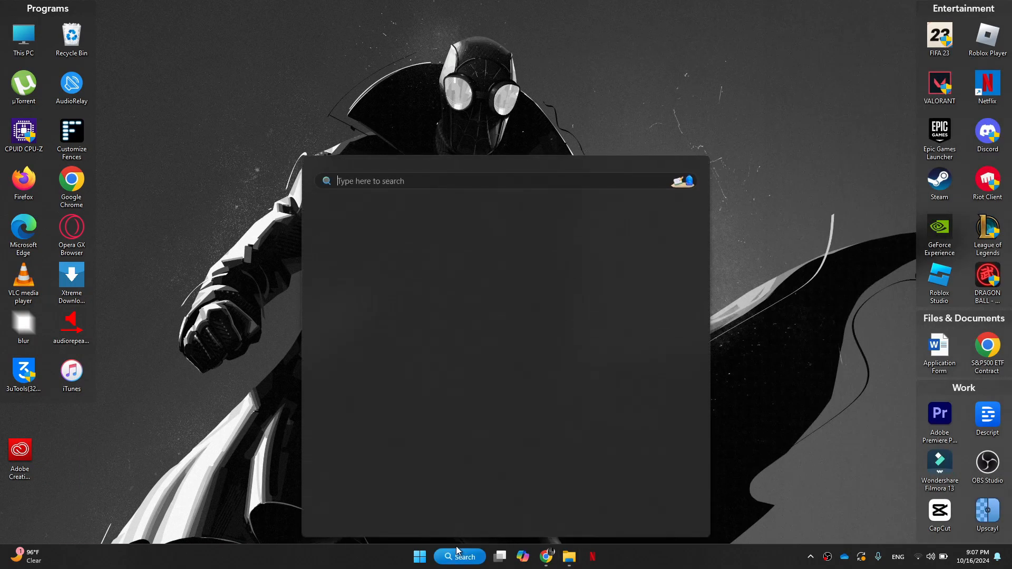
# Search for and launch Device Manager, expanding Display adapters to show Intel UHD and NVIDIA RTX 3050.
pyautogui.write('device Manager')
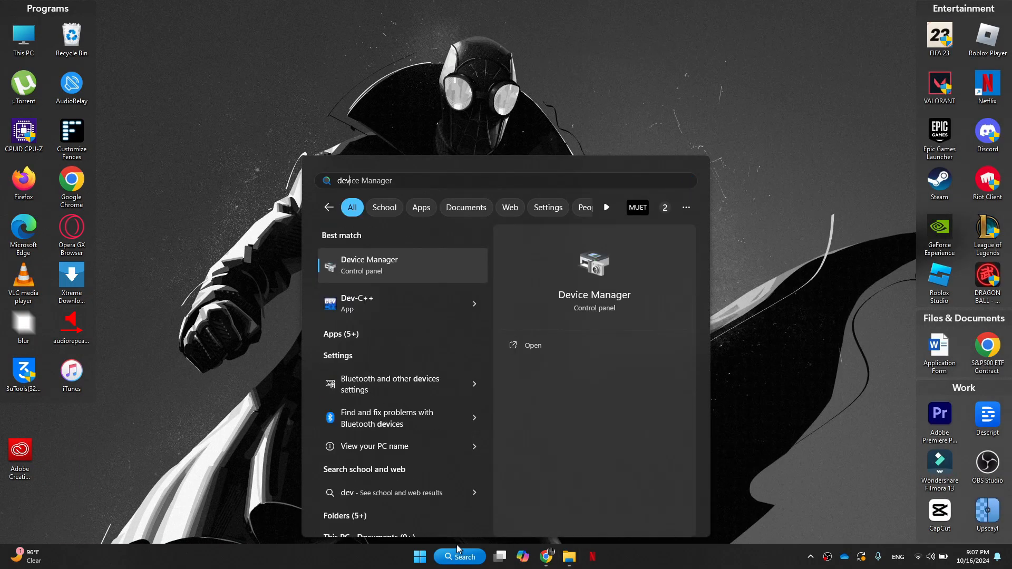
pyautogui.click(533, 345)
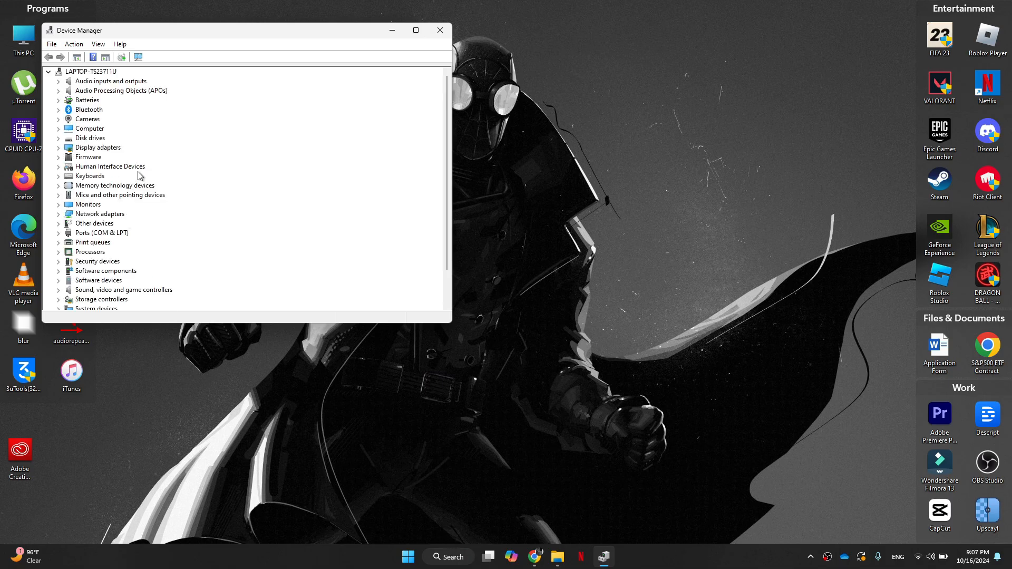
pyautogui.click(58, 148)
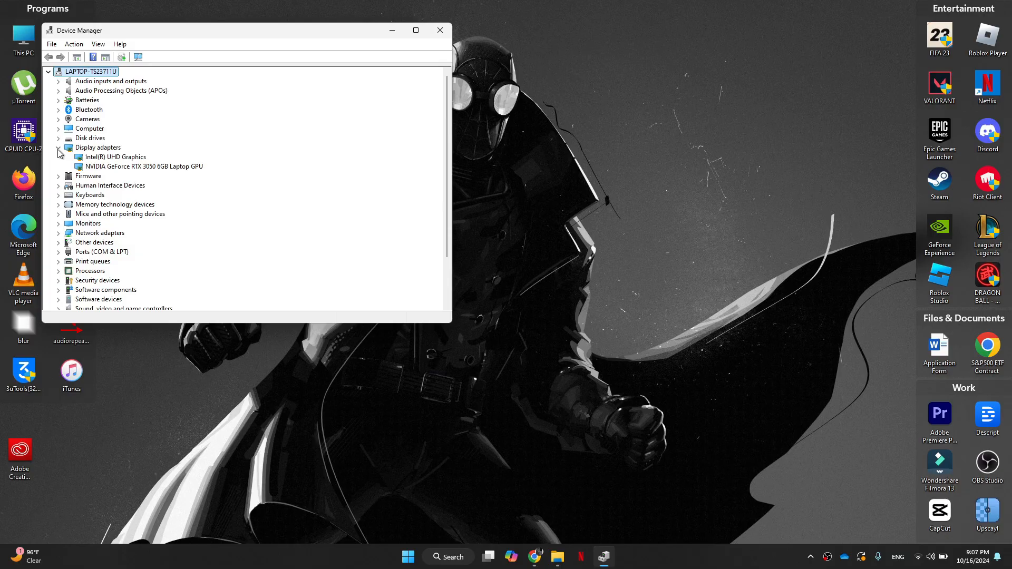
# Run an automatic driver search for the NVIDIA GeForce RTX 3050 and close the results.
pyautogui.rightClick(143, 166)
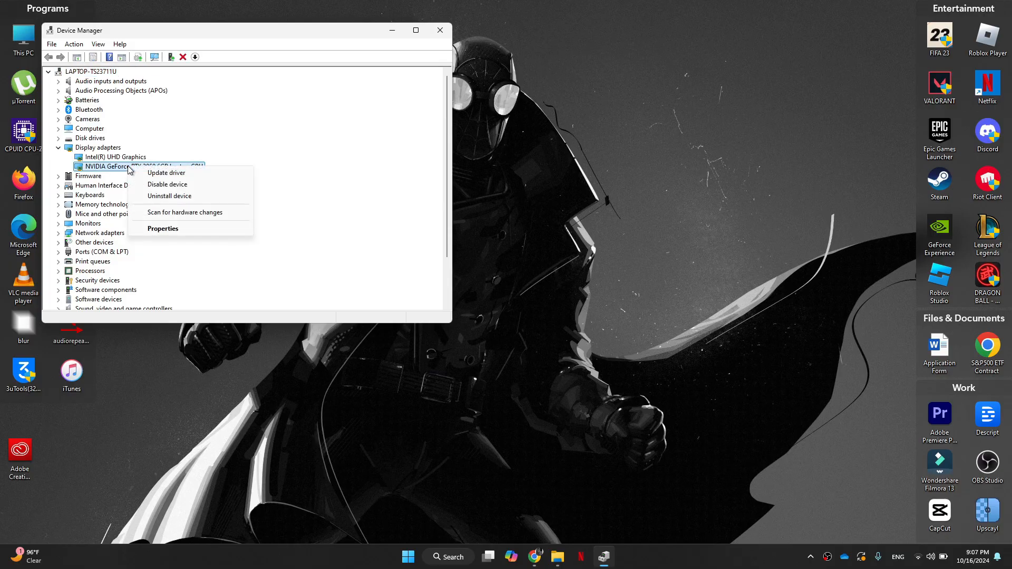
pyautogui.click(166, 172)
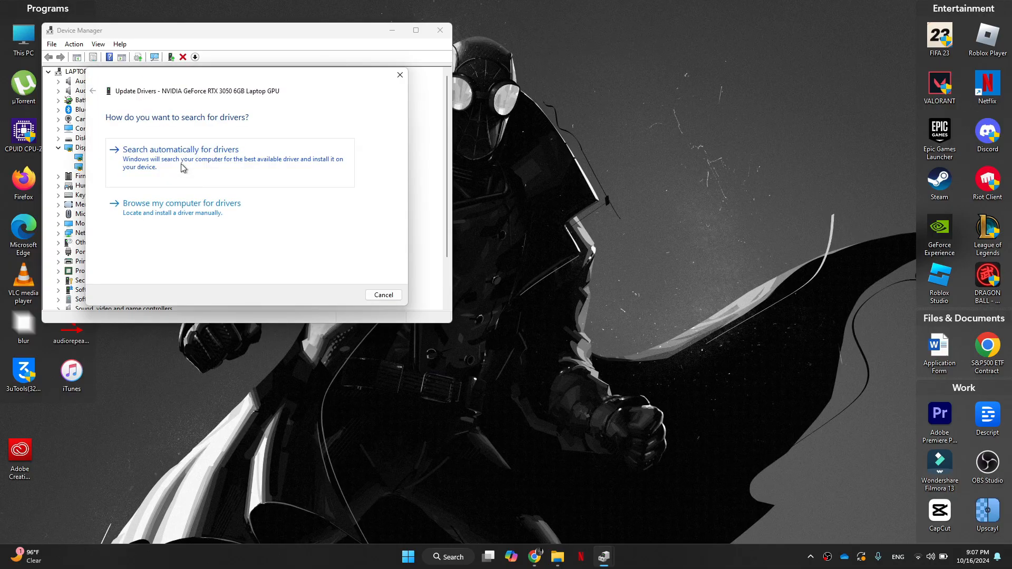
pyautogui.click(181, 150)
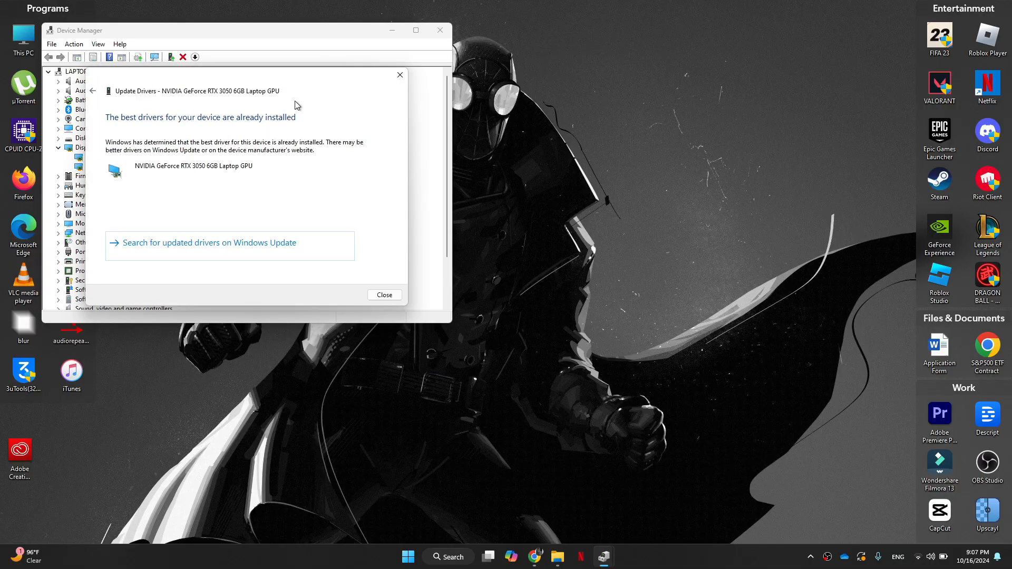
pyautogui.click(454, 557)
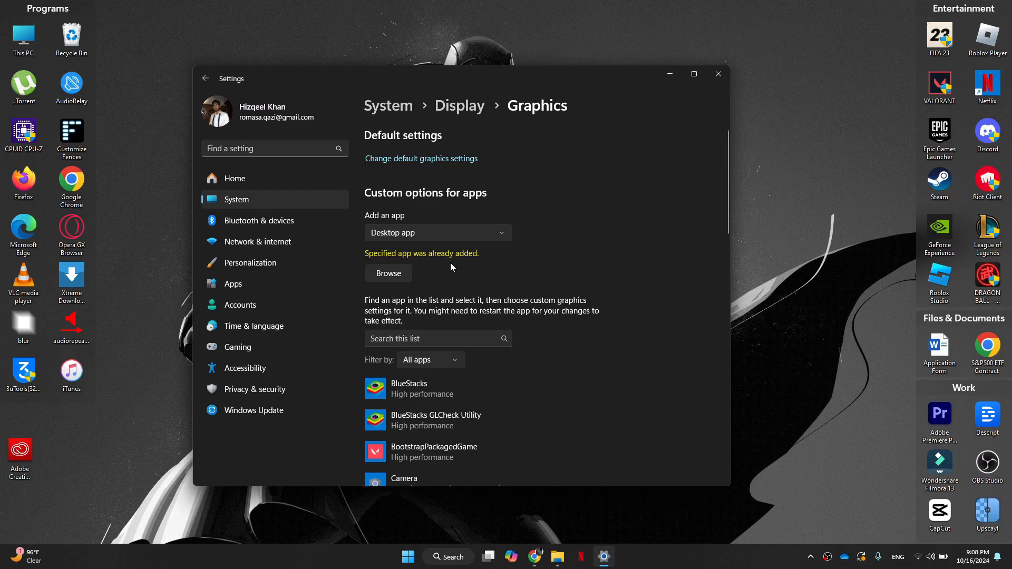
# Save VALORANT's graphics preference as High performance (NVIDIA RTX 3050) and close Settings.
pyautogui.scroll(-3)
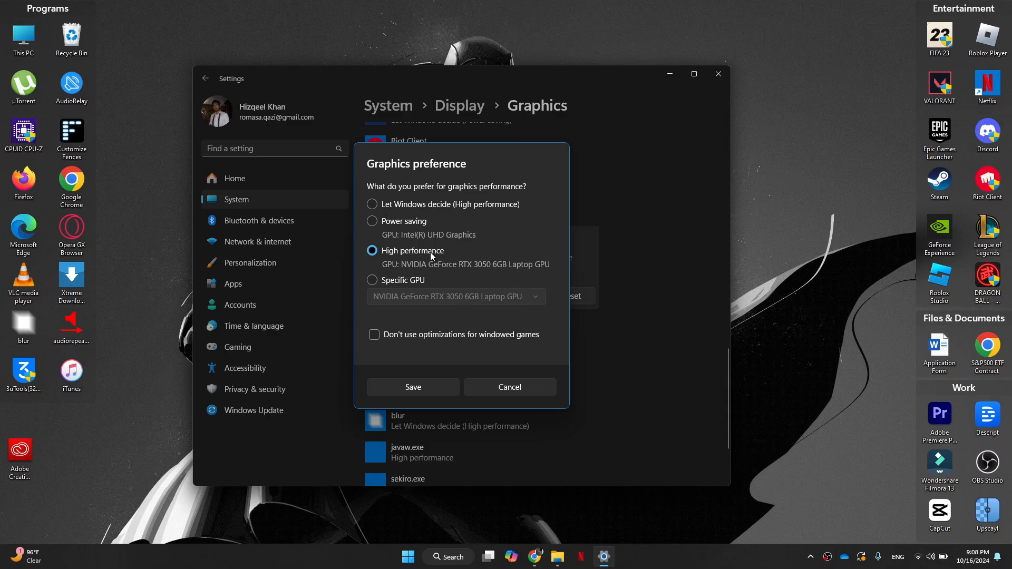
pyautogui.click(413, 387)
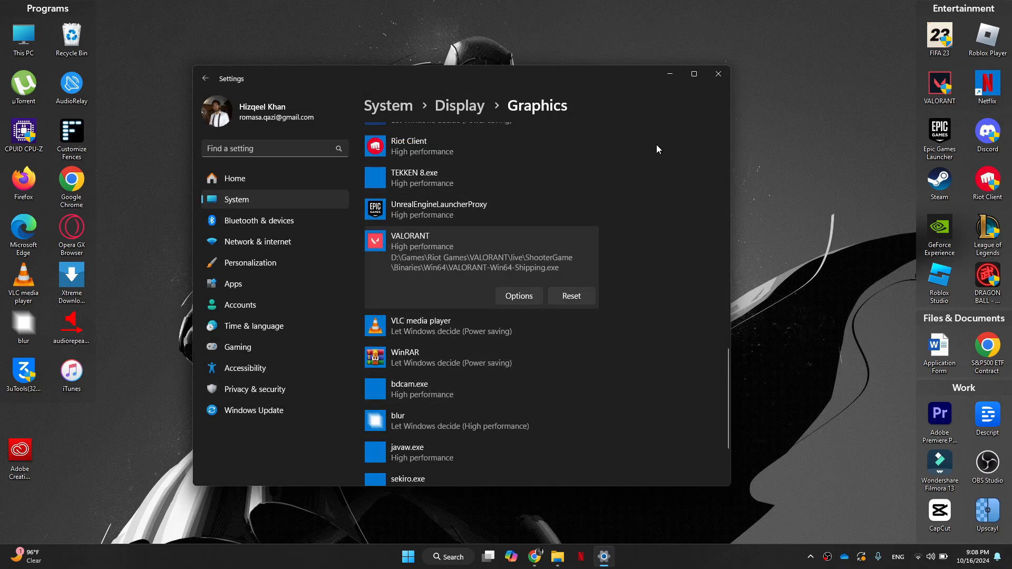
pyautogui.click(719, 73)
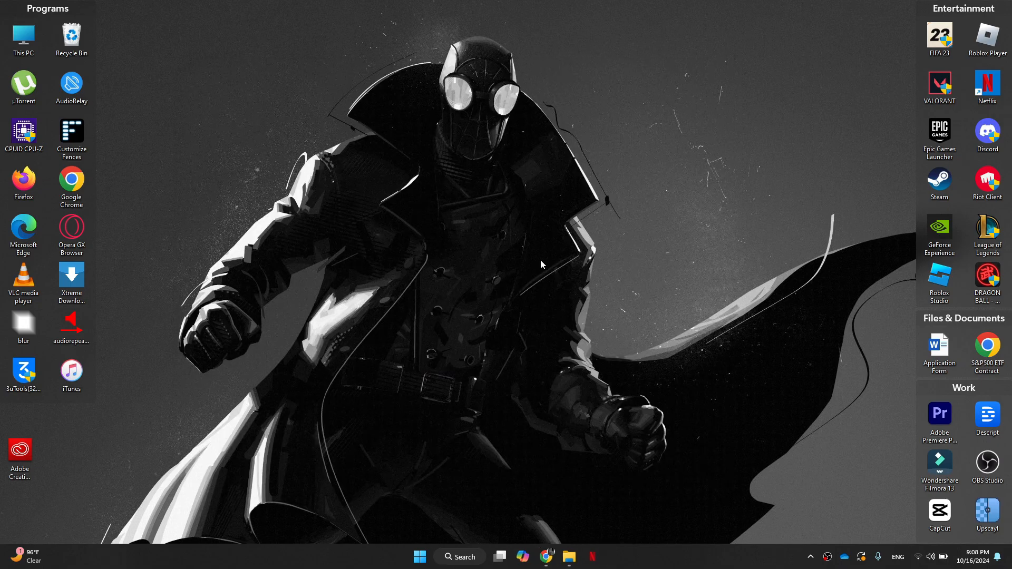
pyautogui.moveTo(939, 94)
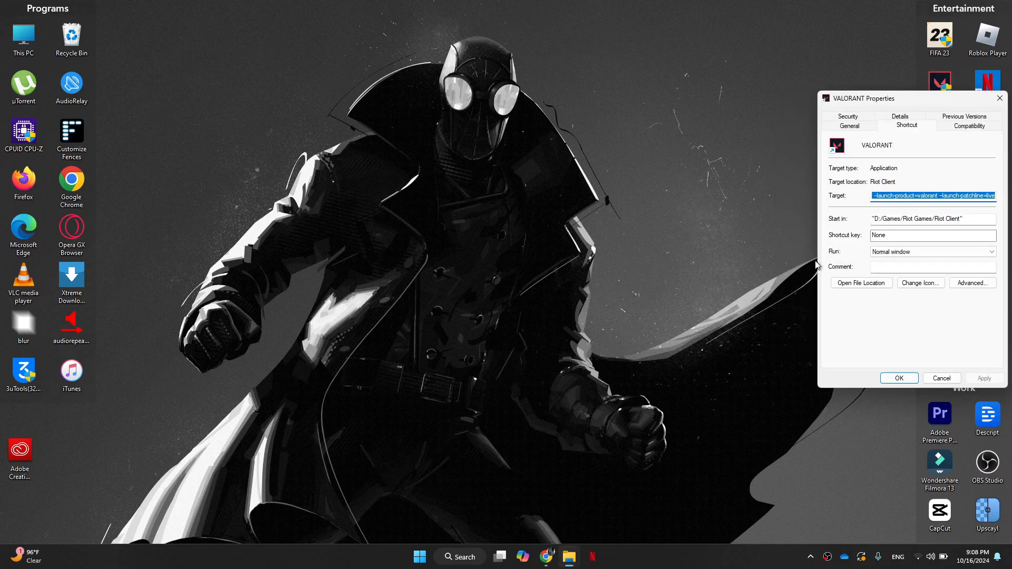
# Uncheck 'Run this program as an administrator' in VALORANT shortcut Compatibility settings and confirm.
pyautogui.click(970, 125)
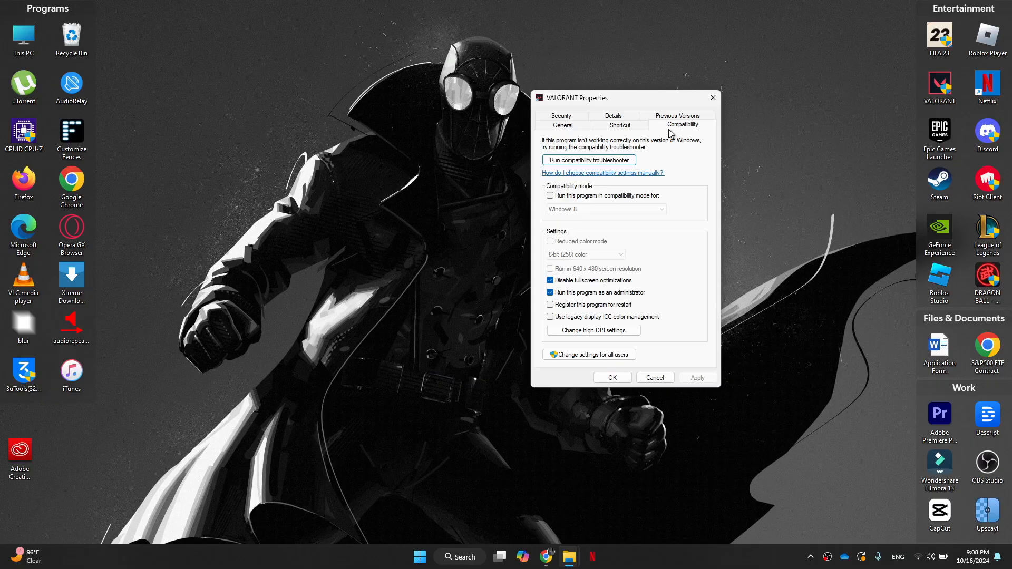
pyautogui.moveTo(602, 299)
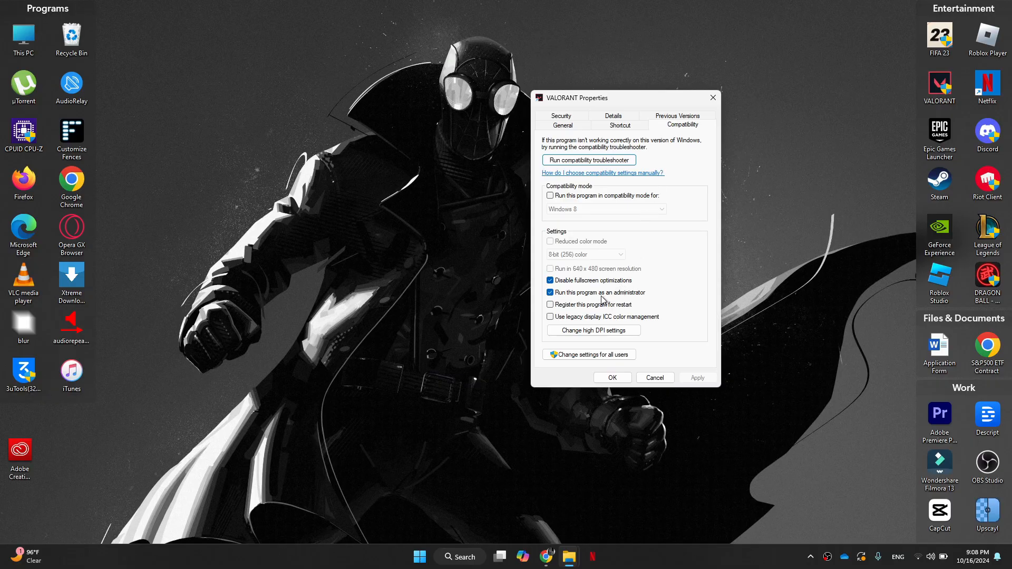
pyautogui.click(550, 293)
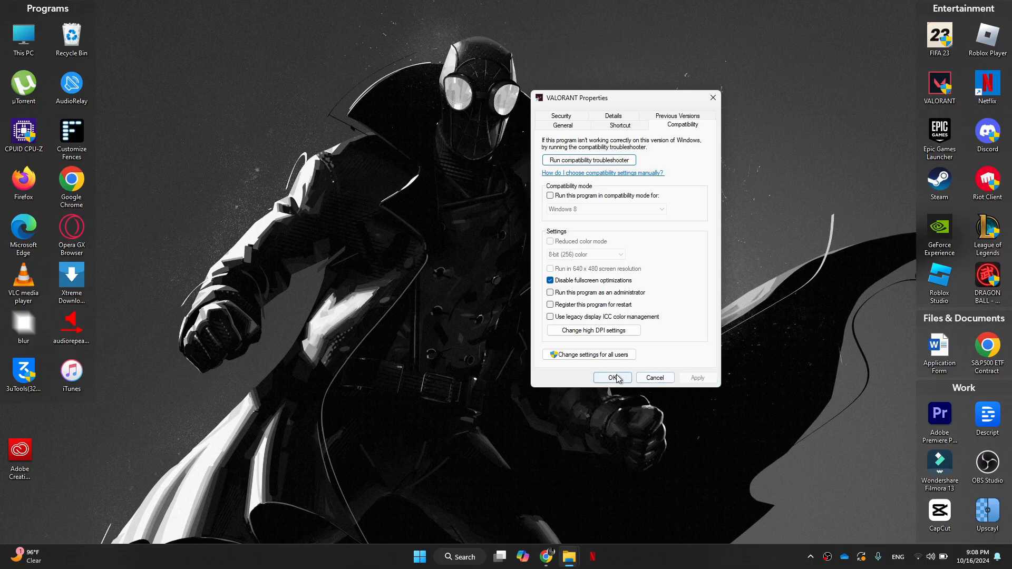
pyautogui.click(613, 378)
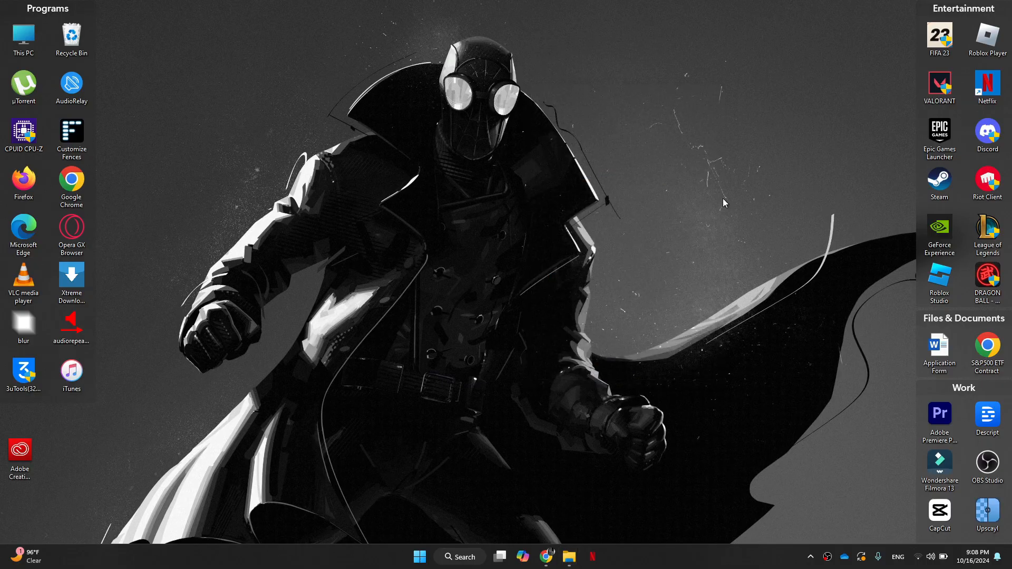
pyautogui.moveTo(595, 229)
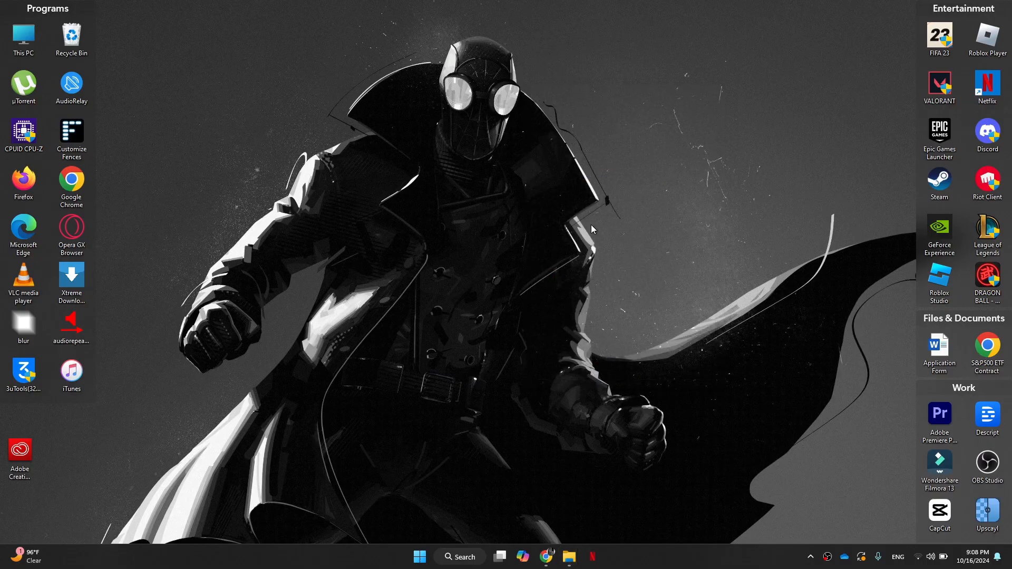